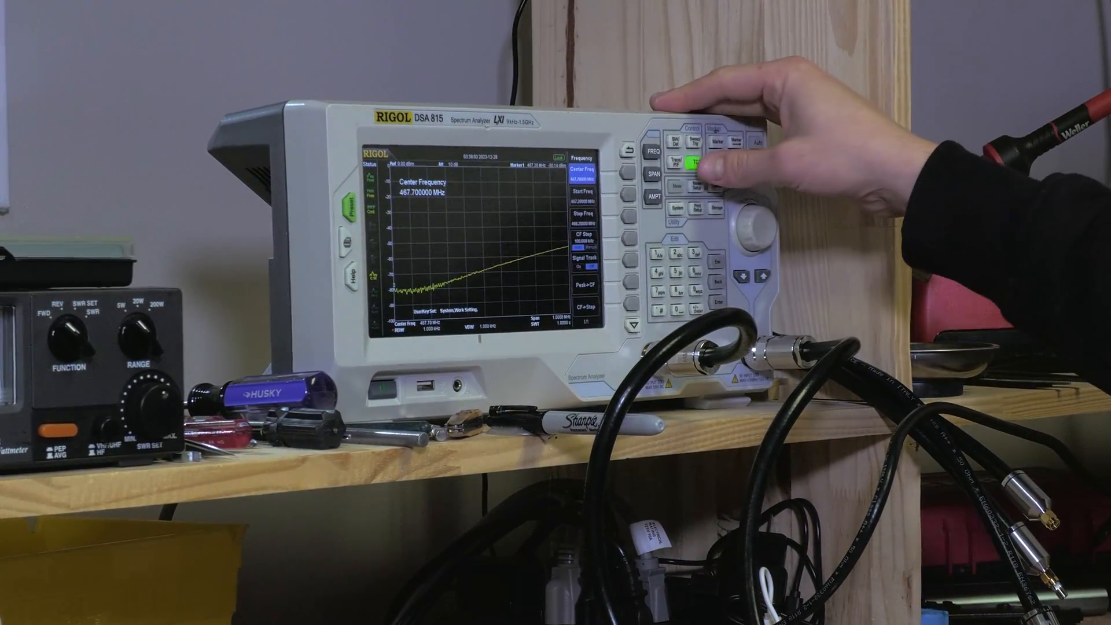
# Narrow the span around 467.7 MHz with 3 kHz RBW to reveal the notch.
pyautogui.click(650, 175)
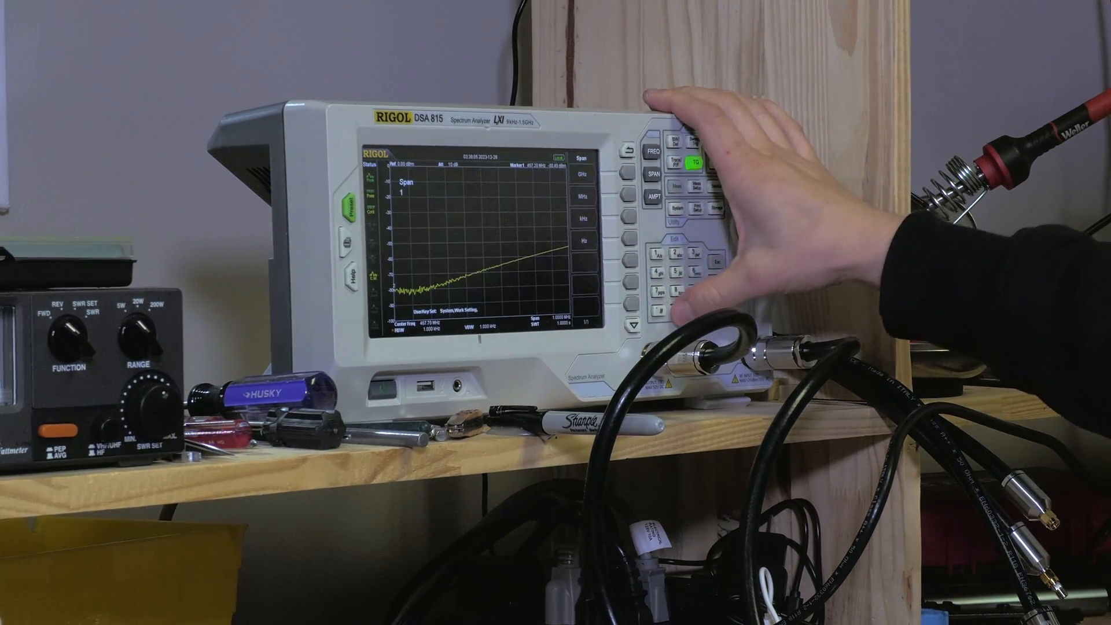
pyautogui.click(651, 175)
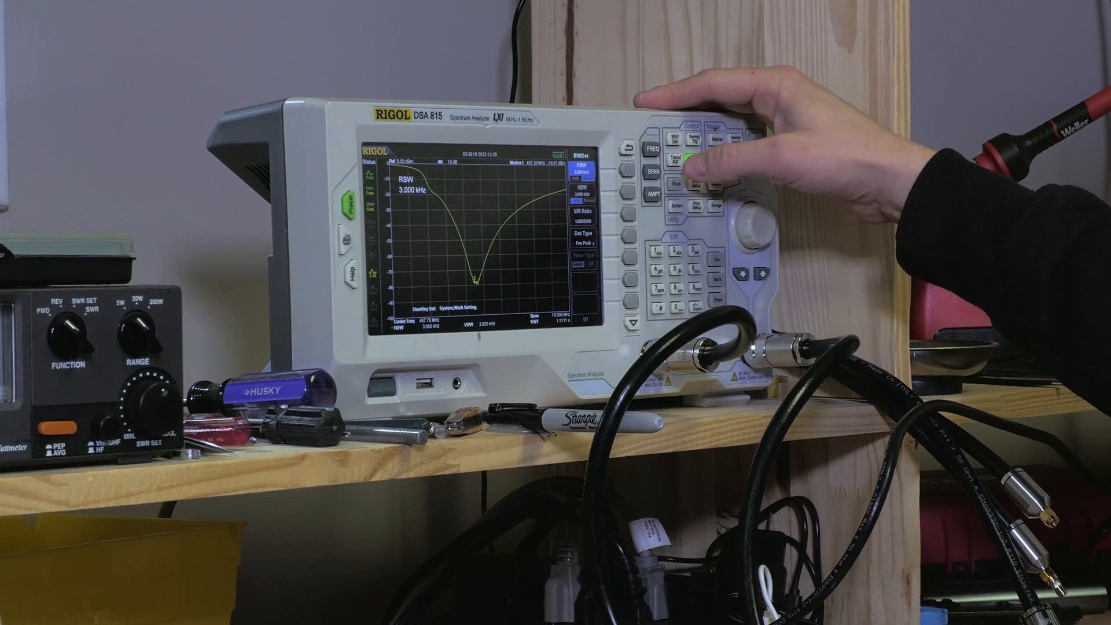
# Place a Normal marker on the notch, reading 467.2 MHz at about -77.76 dBm.
pyautogui.click(684, 164)
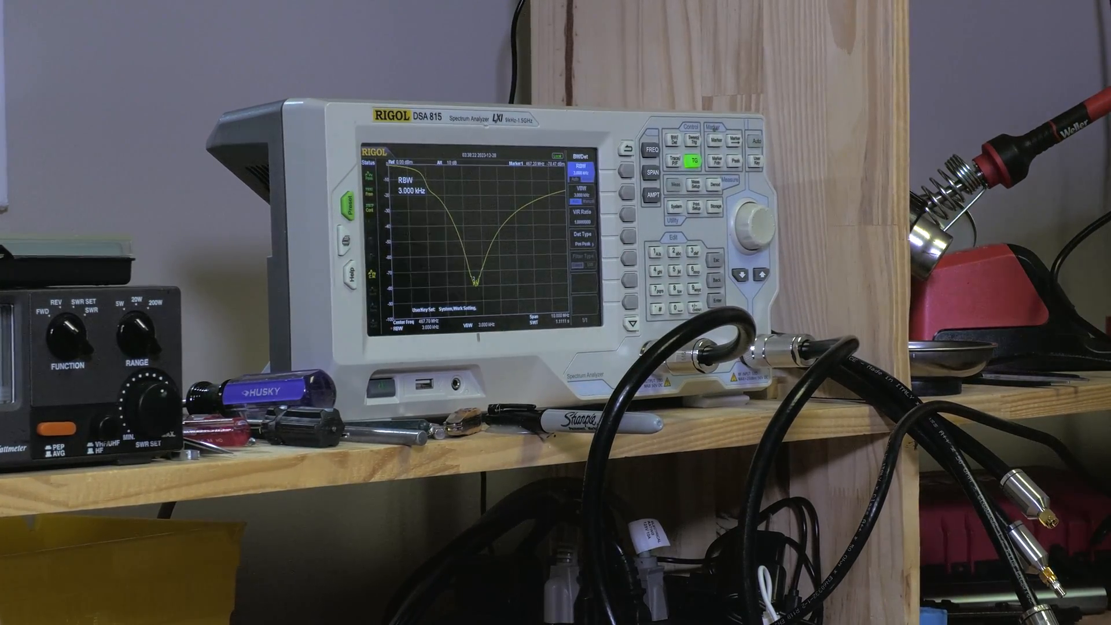
pyautogui.click(711, 123)
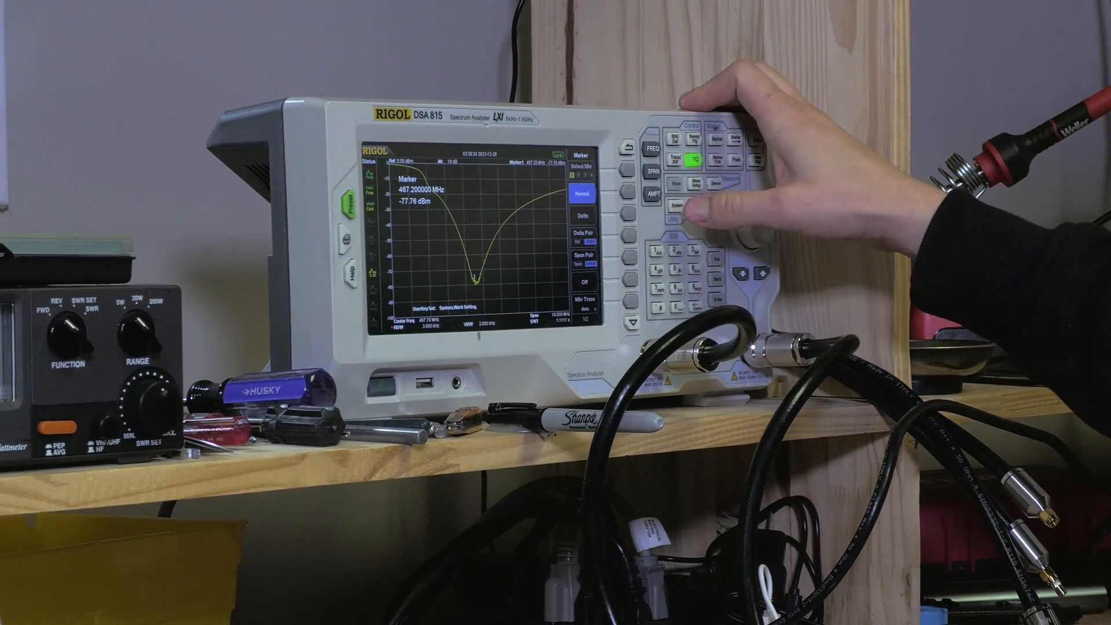